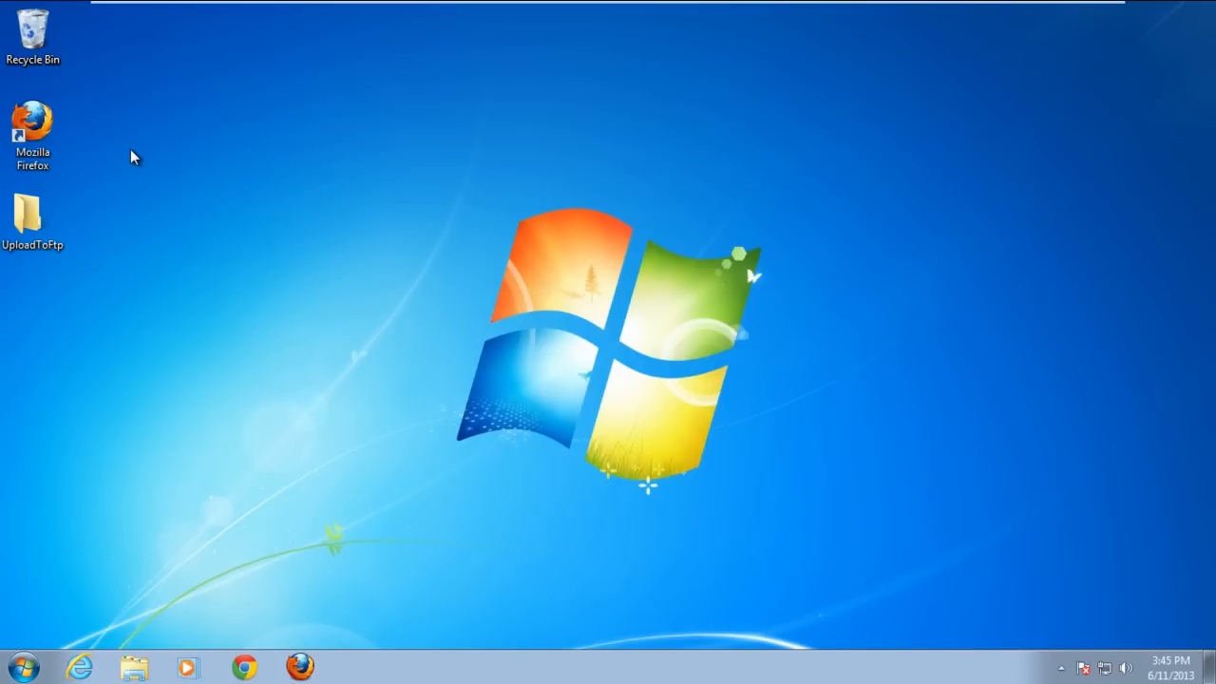
{"action": "mouse_move", "coordinate": [129, 154]}
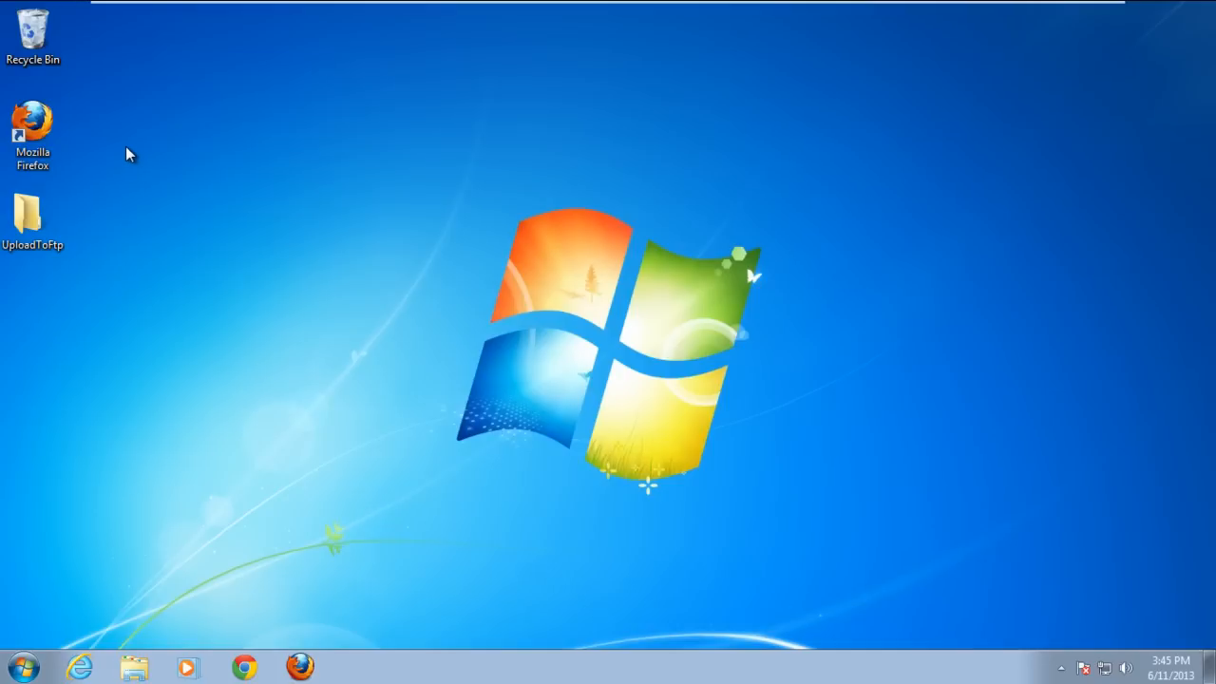
{"action": "mouse_move", "coordinate": [123, 150]}
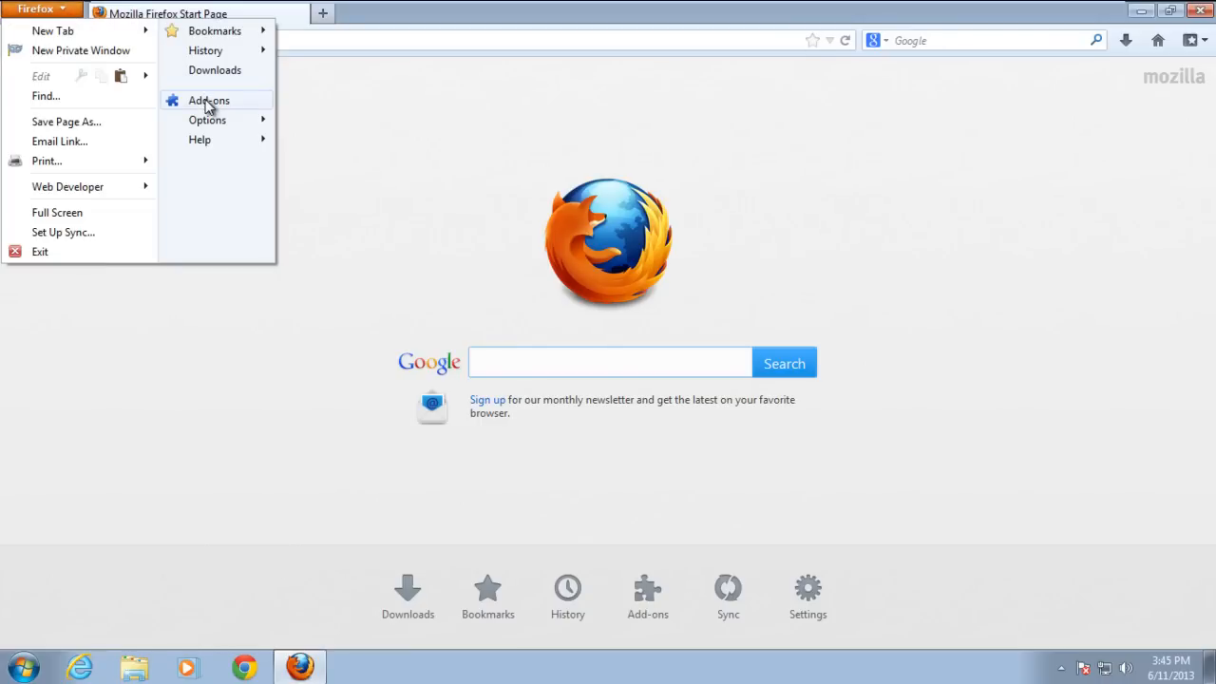
Search the Add-ons Manager for 'fireftp' and install FireFTP 2.0.14
{"action": "left_click", "coordinate": [208, 100]}
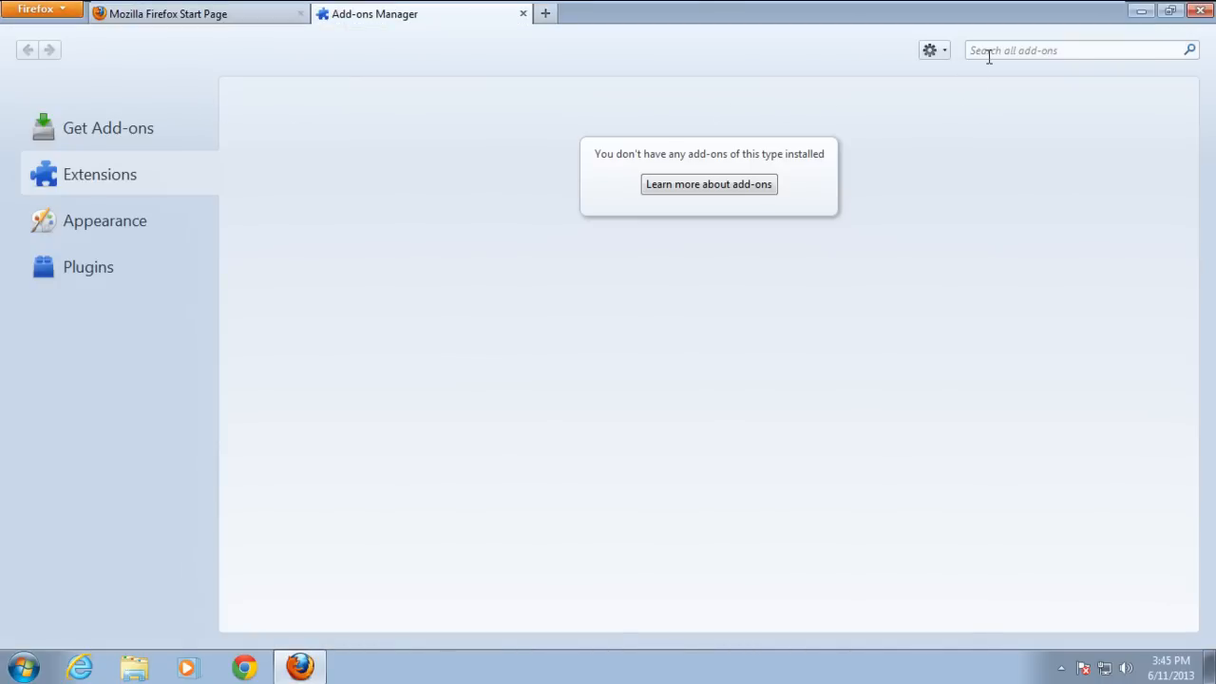
{"action": "mouse_move", "coordinate": [871, 152]}
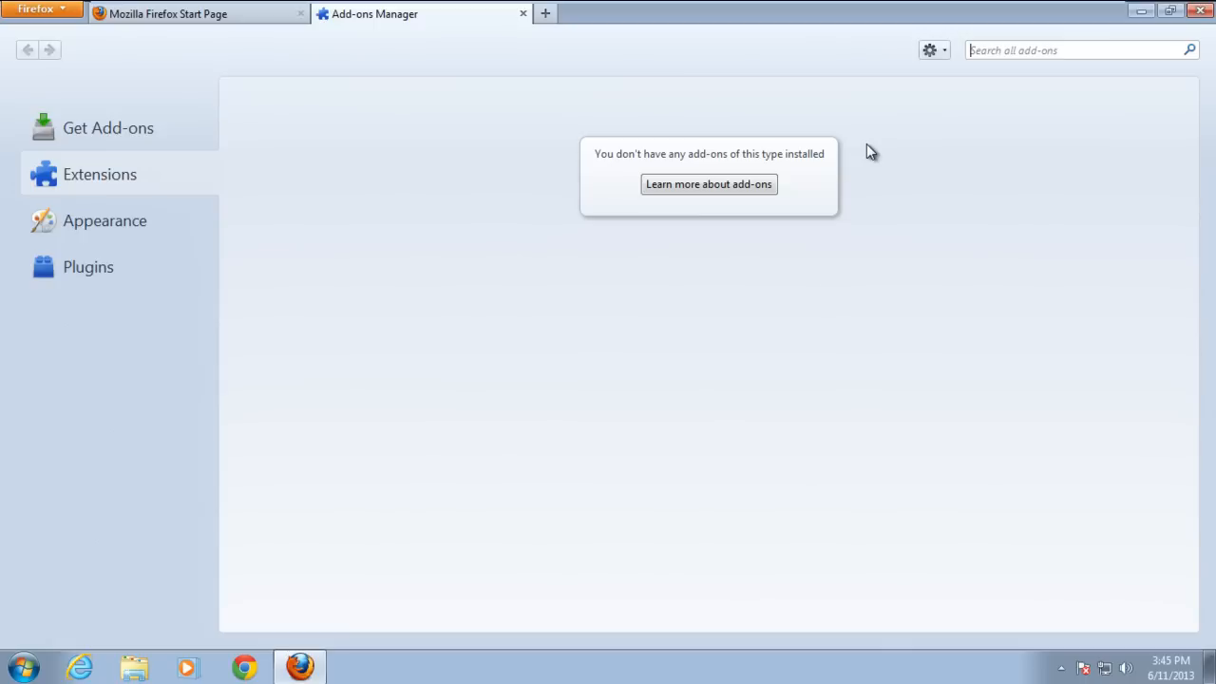
{"action": "type", "text": "fireftp"}
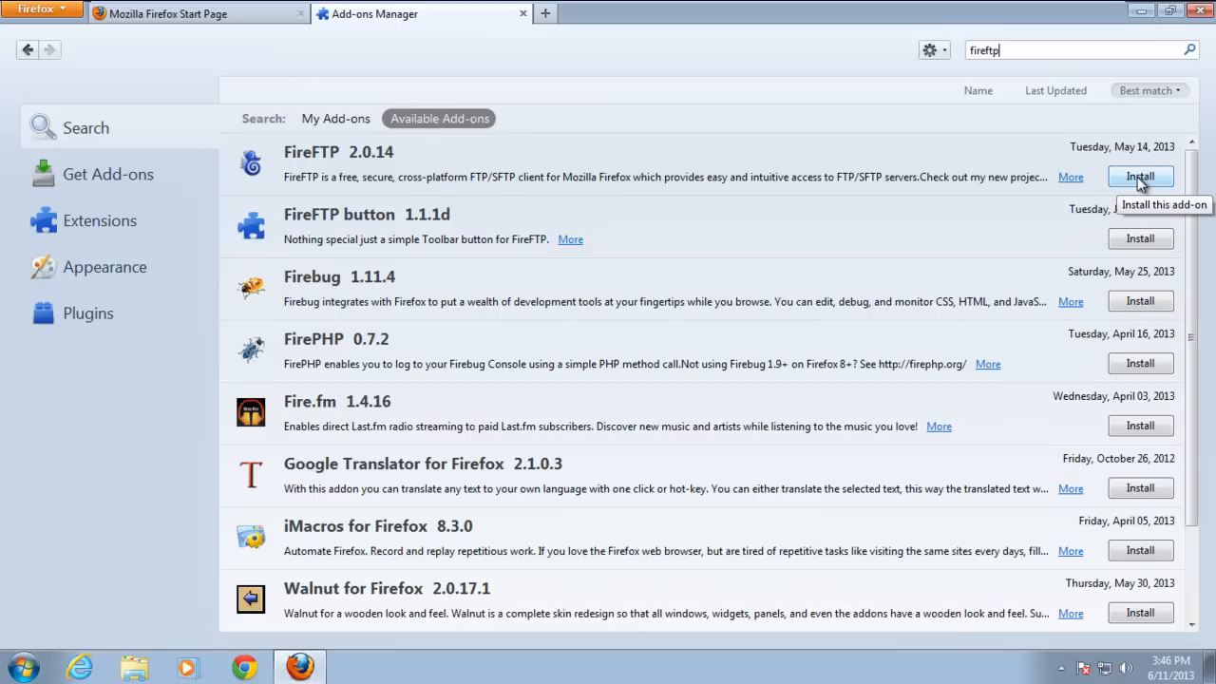
{"action": "left_click", "coordinate": [1140, 177]}
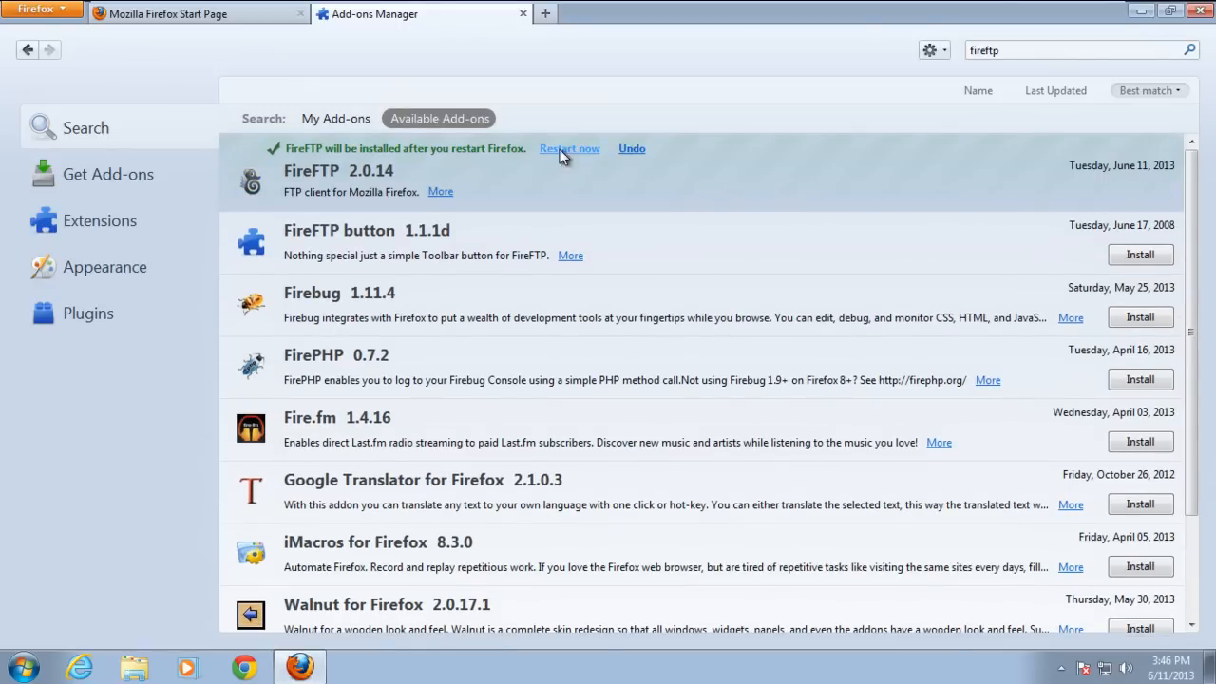
Restart Firefox, go to ftp://192.168.190.138 and enter the login credentials
{"action": "left_click", "coordinate": [569, 148]}
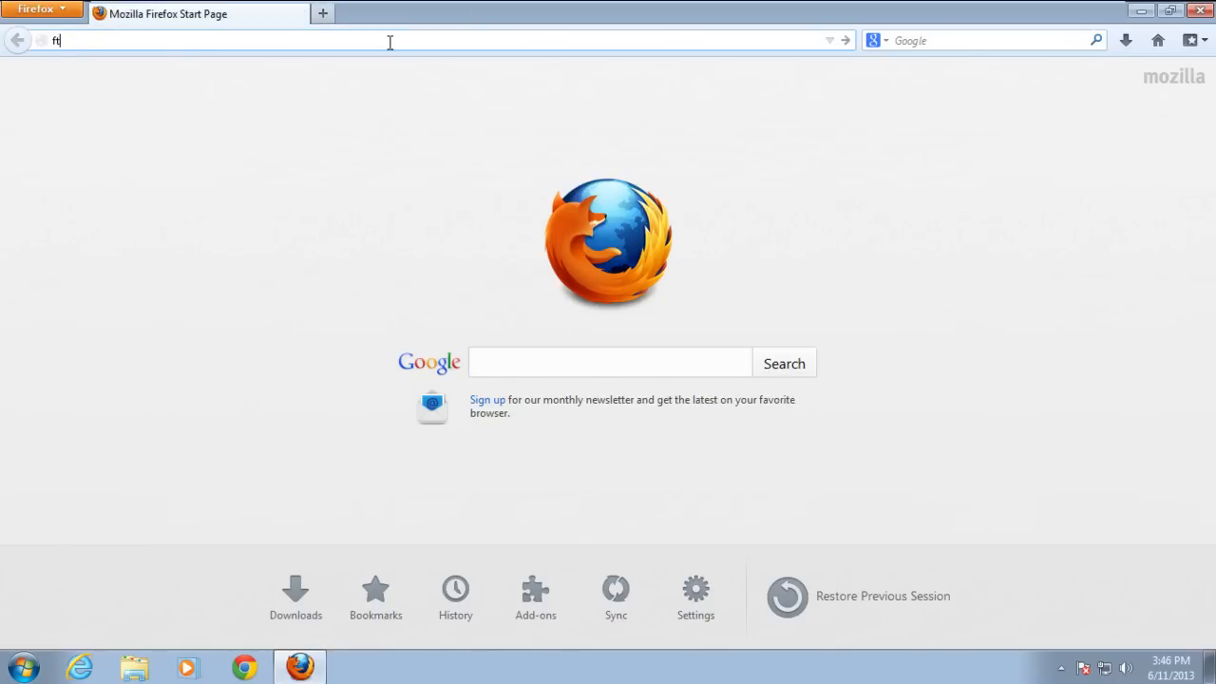
{"action": "type", "text": "tp://192.168.190.138"}
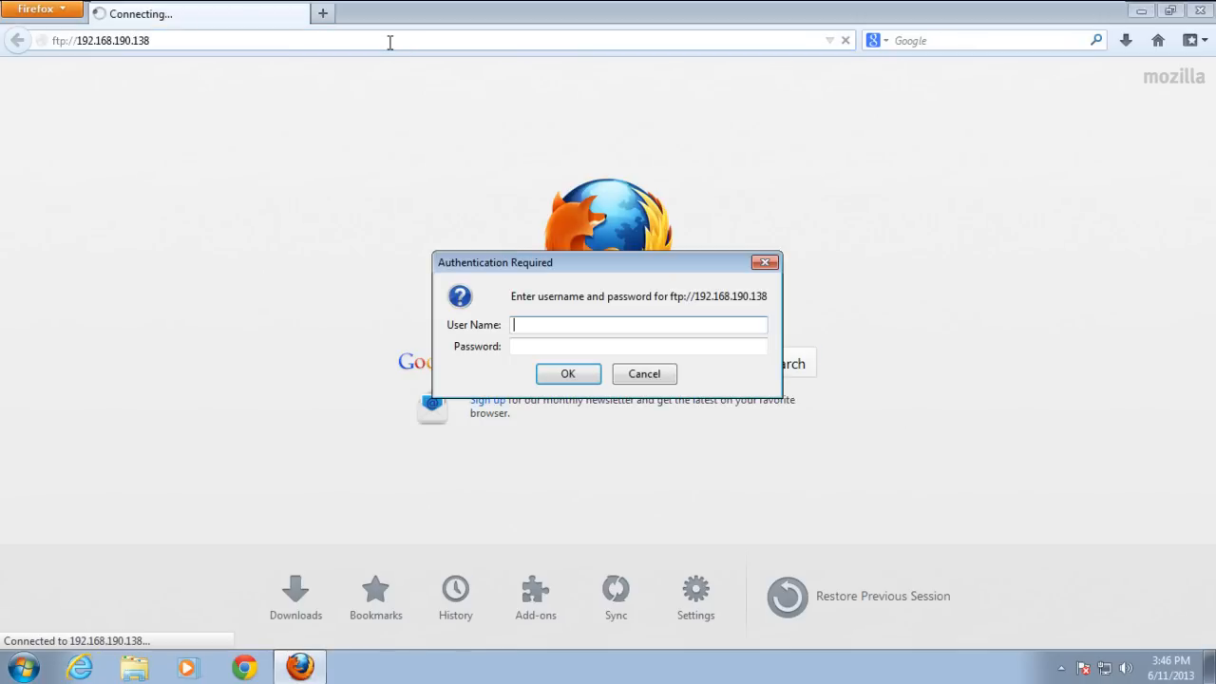
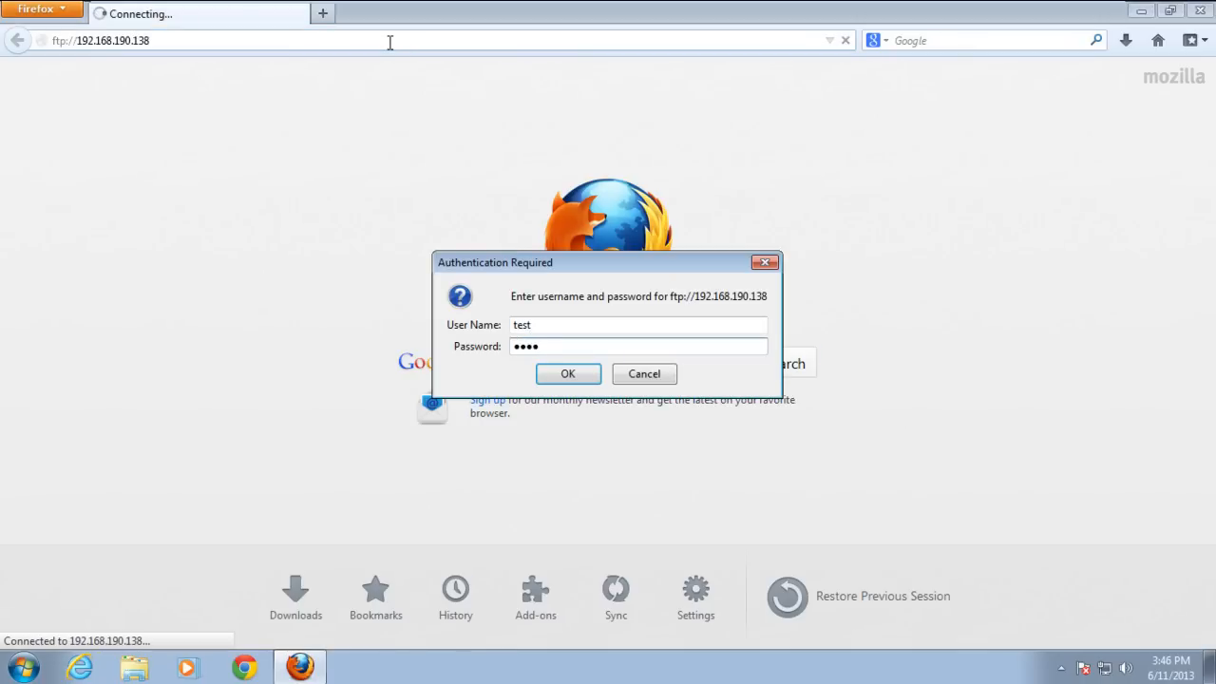
Submit the FTP login, dismiss the password prompt, and view the listing in FireFTP
{"action": "left_click", "coordinate": [568, 374]}
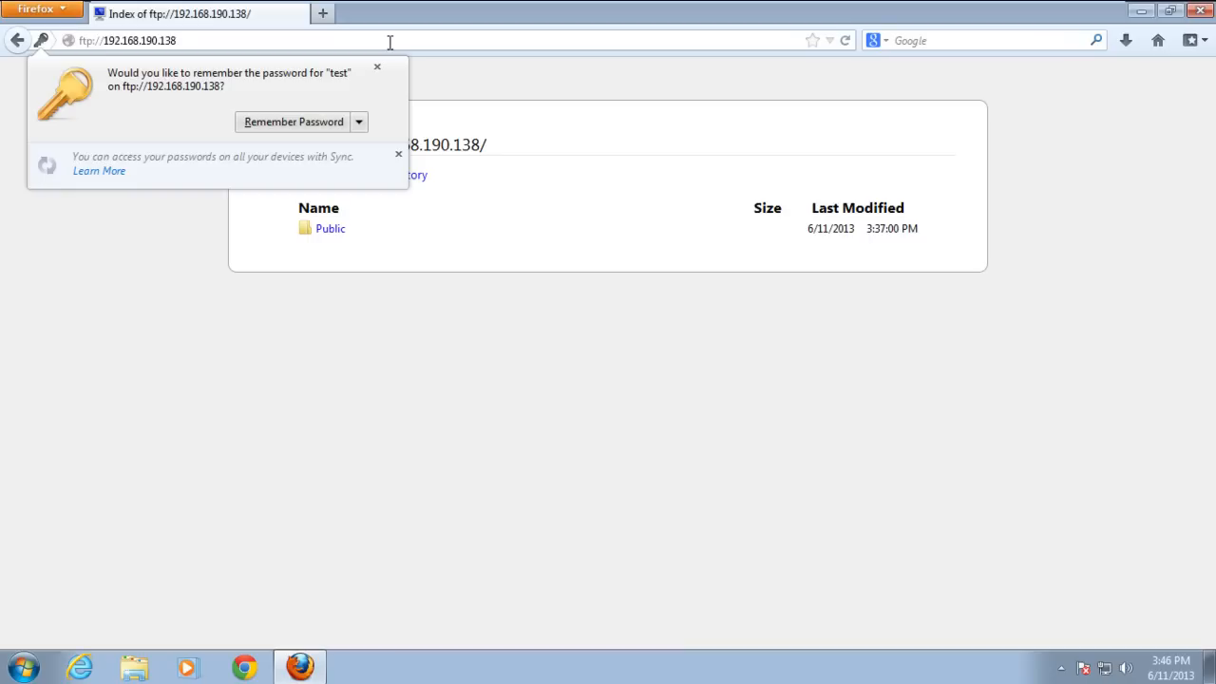
{"action": "left_click", "coordinate": [377, 66]}
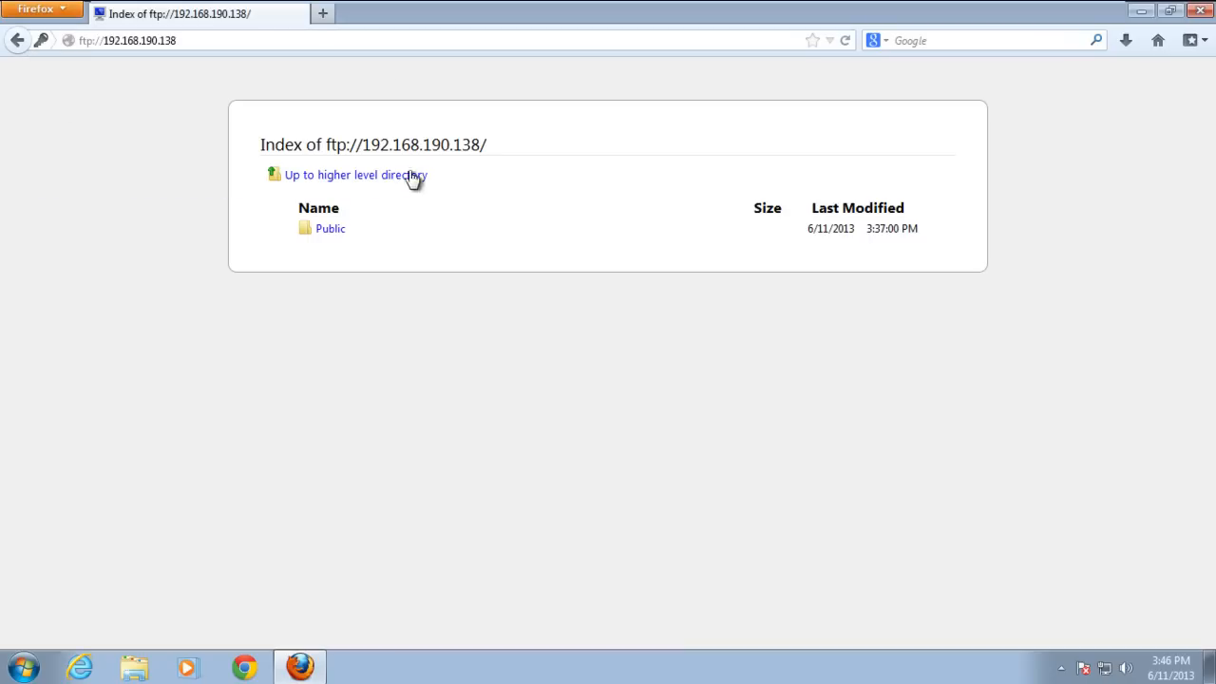
{"action": "right_click", "coordinate": [418, 241]}
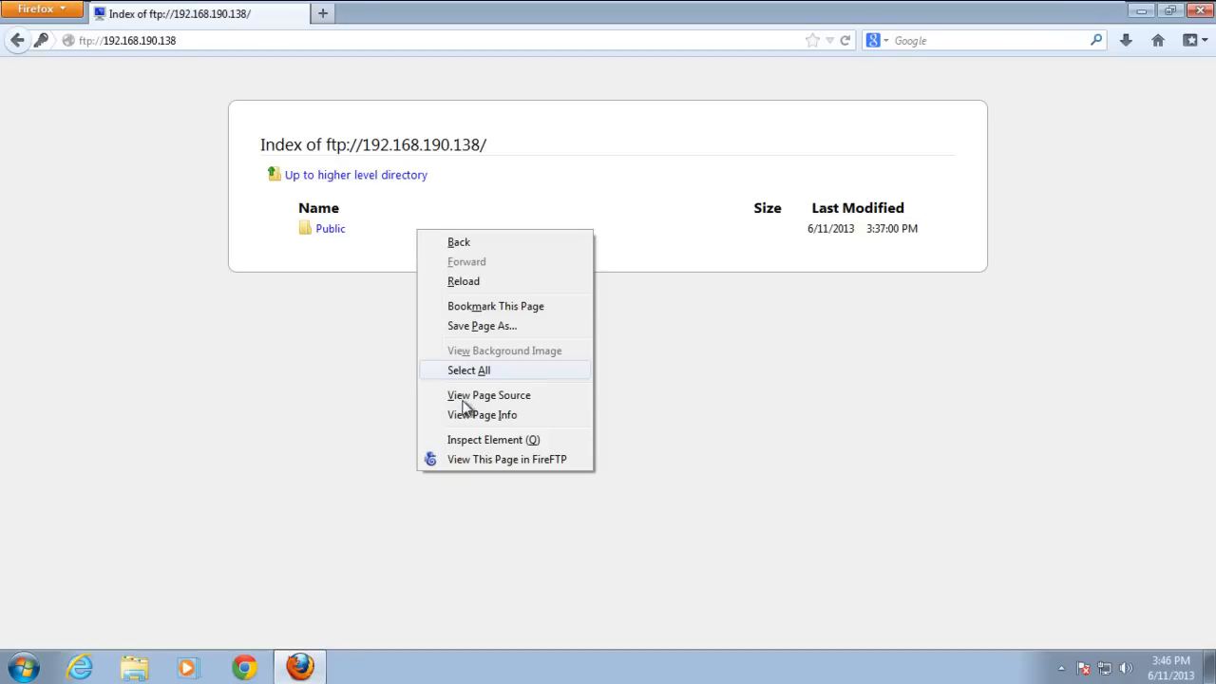
{"action": "mouse_move", "coordinate": [473, 462]}
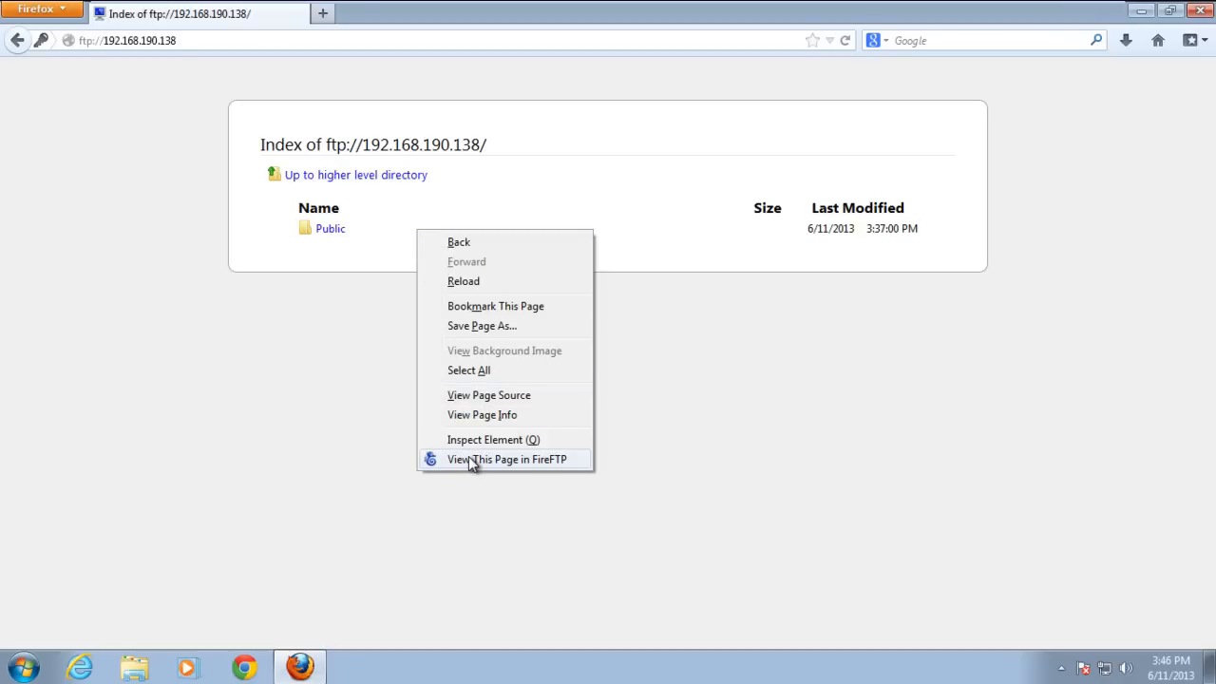
{"action": "left_click", "coordinate": [508, 459]}
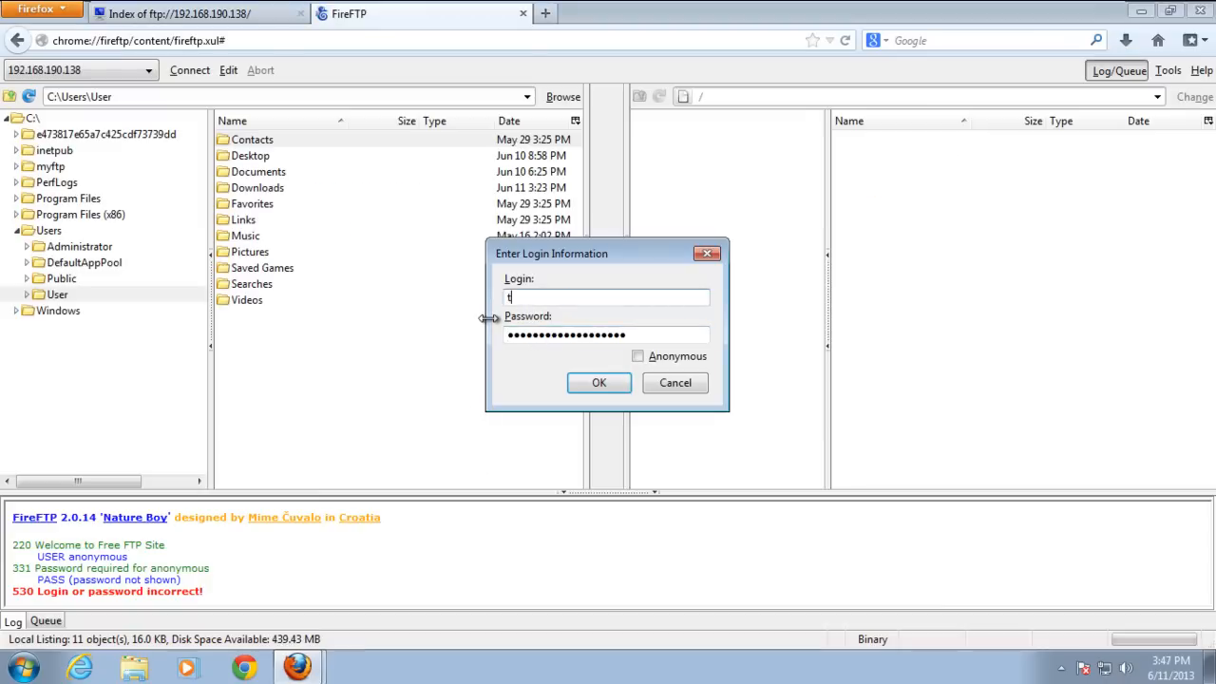
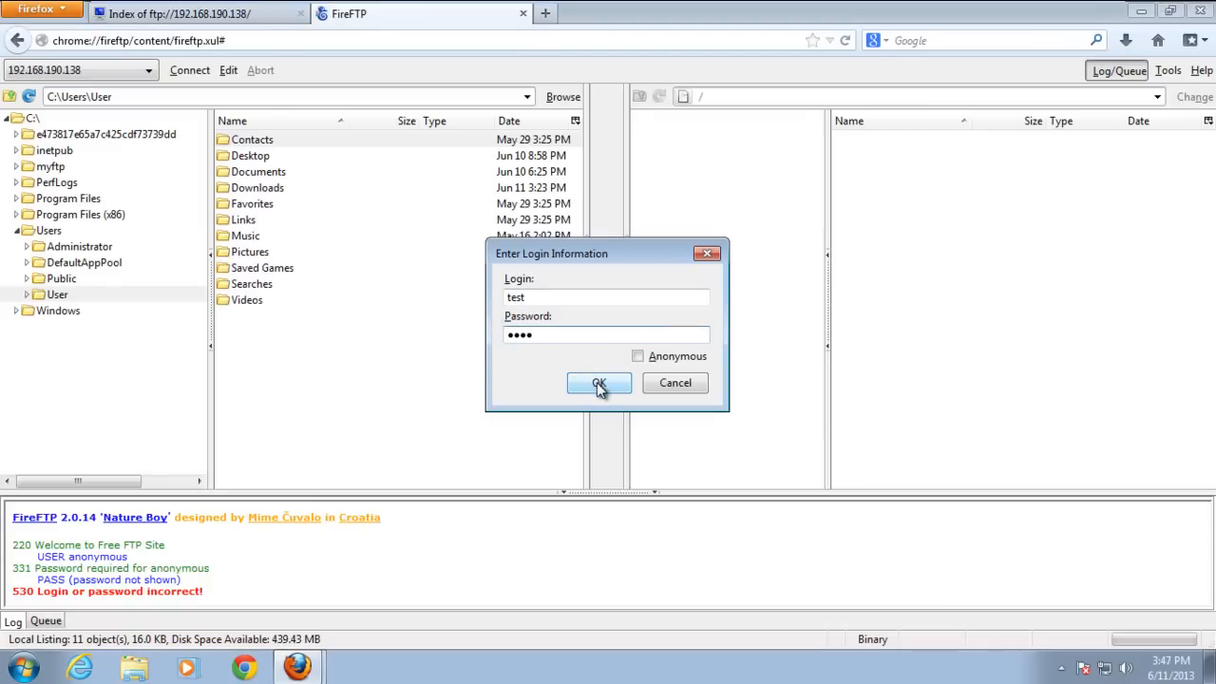
Enter the FireFTP login details and connect to 192.168.190.138
{"action": "left_click", "coordinate": [599, 383]}
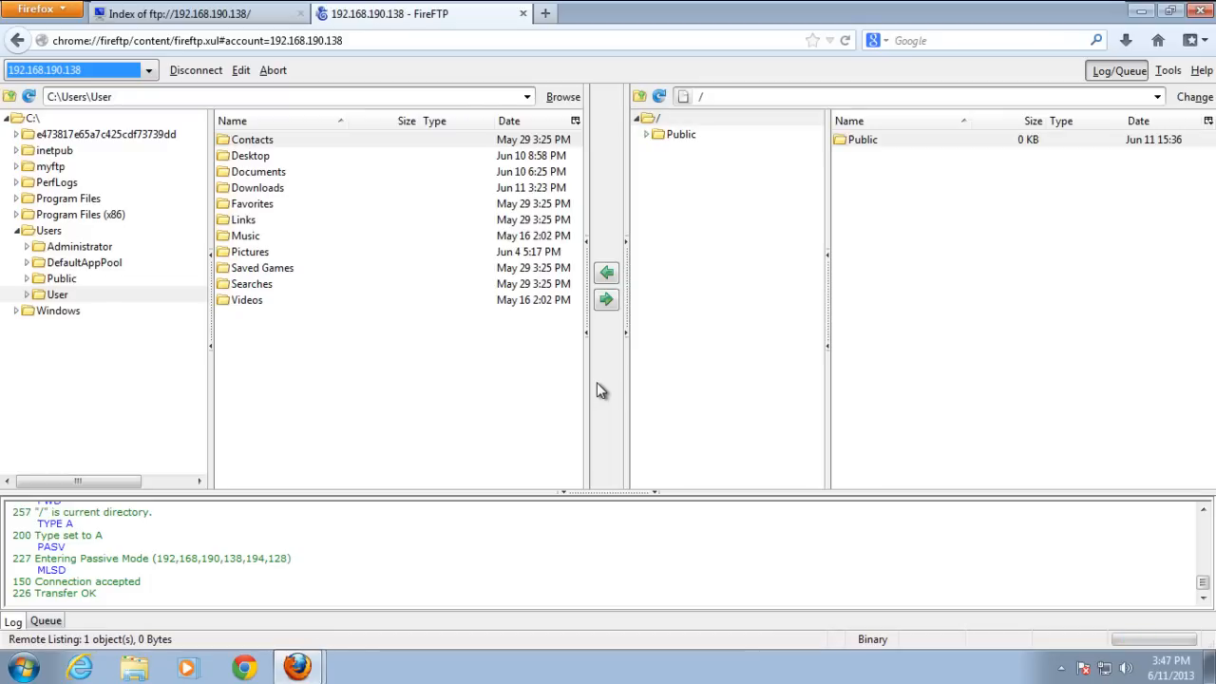
{"action": "mouse_move", "coordinate": [725, 182]}
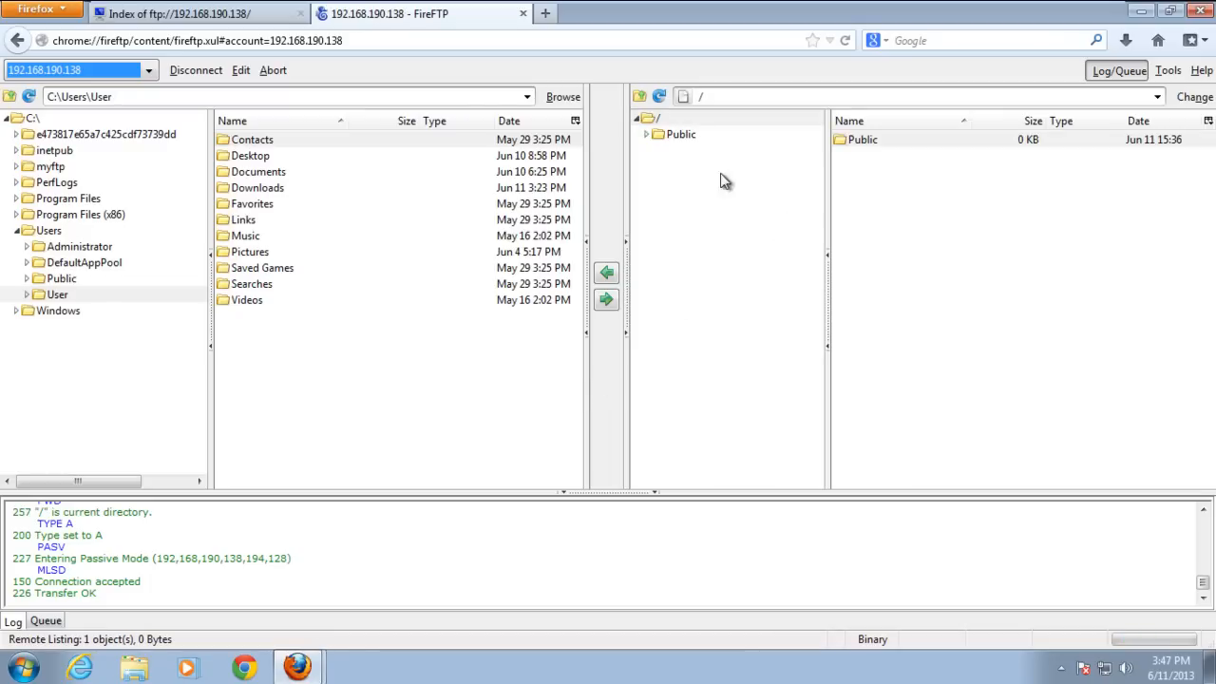
Open the remote Public folder and select the local Documents folder for upload
{"action": "double_click", "coordinate": [681, 133]}
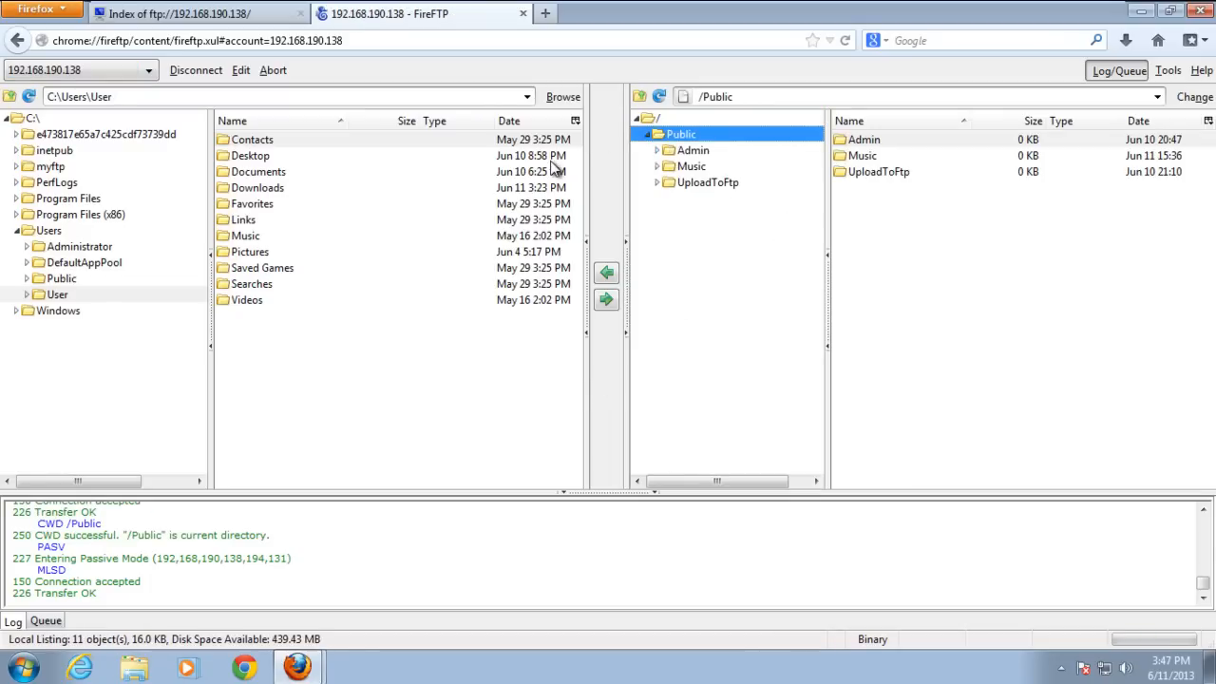
{"action": "left_click", "coordinate": [257, 171]}
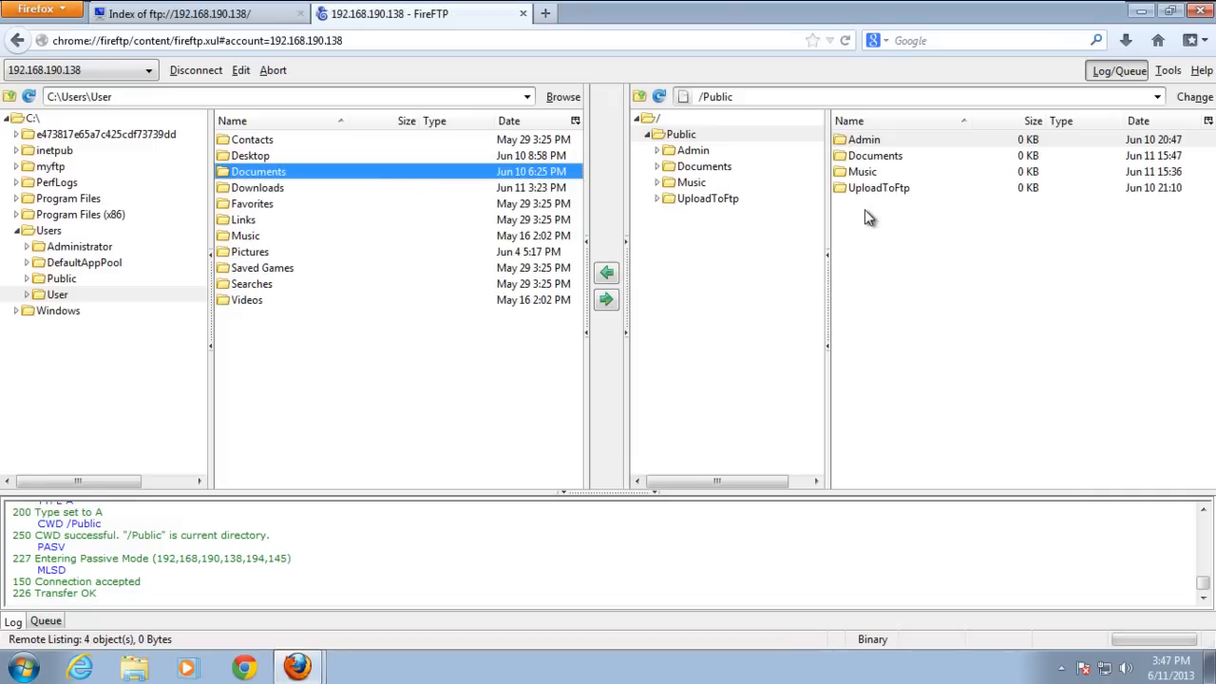
{"action": "mouse_move", "coordinate": [859, 228]}
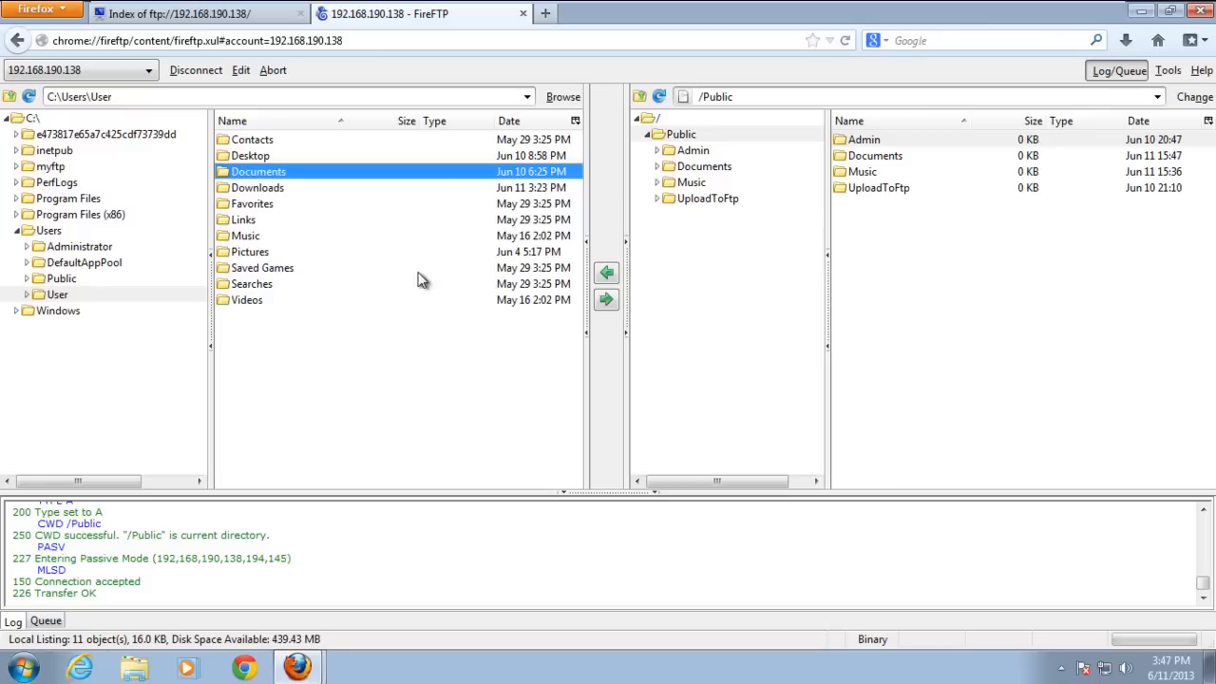
Upload the local Videos folder into /Public and disconnect from the server
{"action": "left_click", "coordinate": [247, 299]}
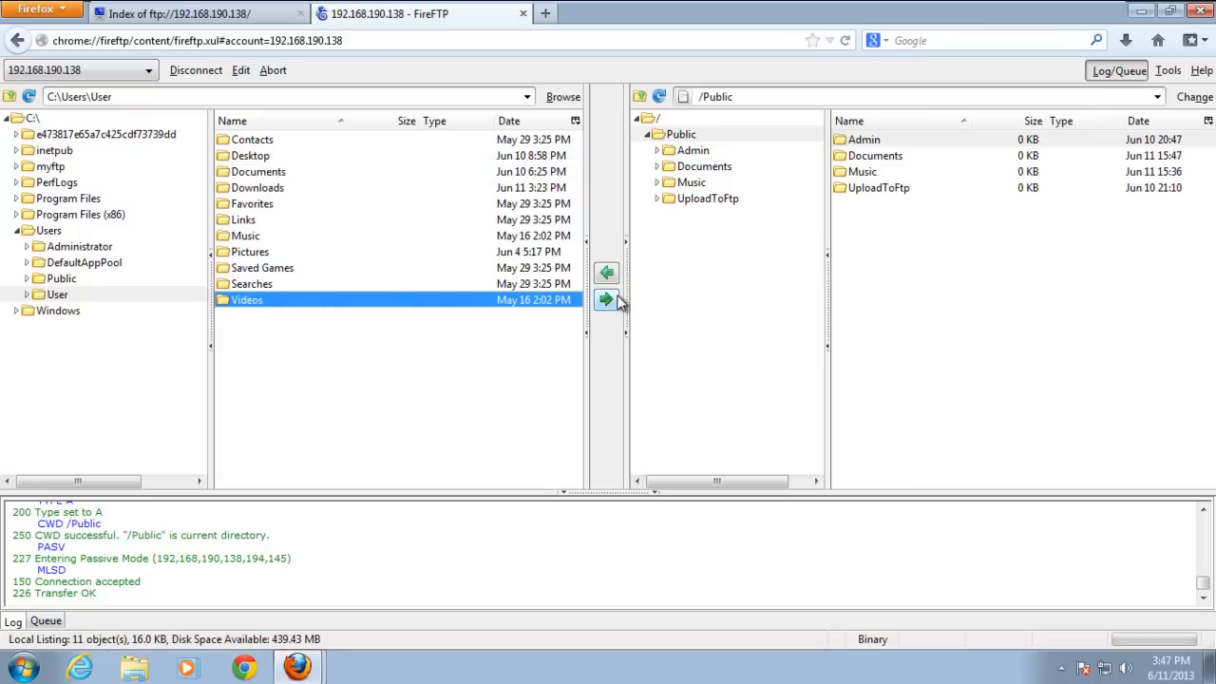
{"action": "left_click", "coordinate": [606, 300]}
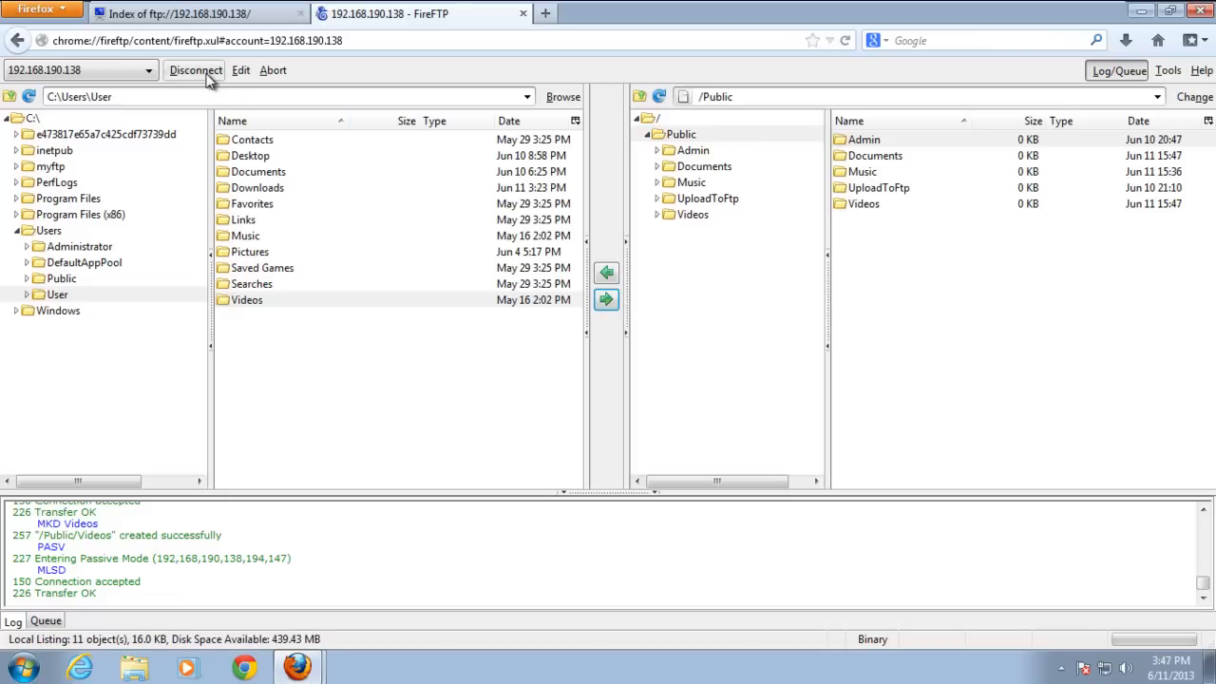
{"action": "left_click", "coordinate": [195, 70]}
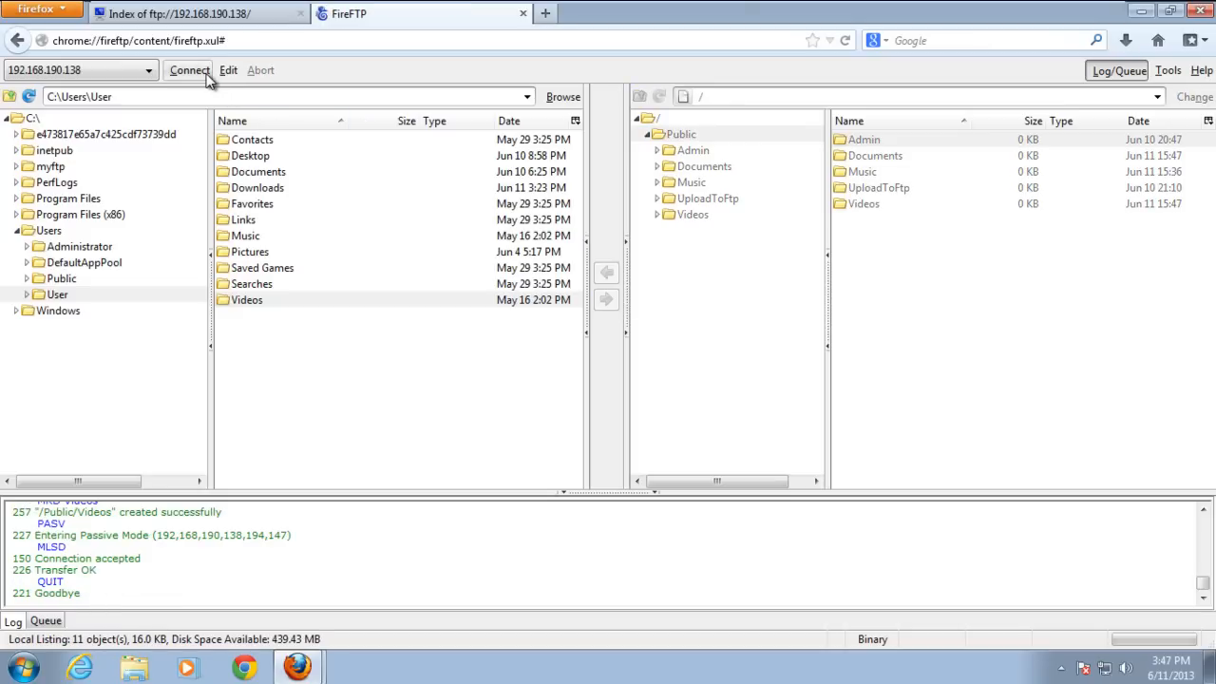